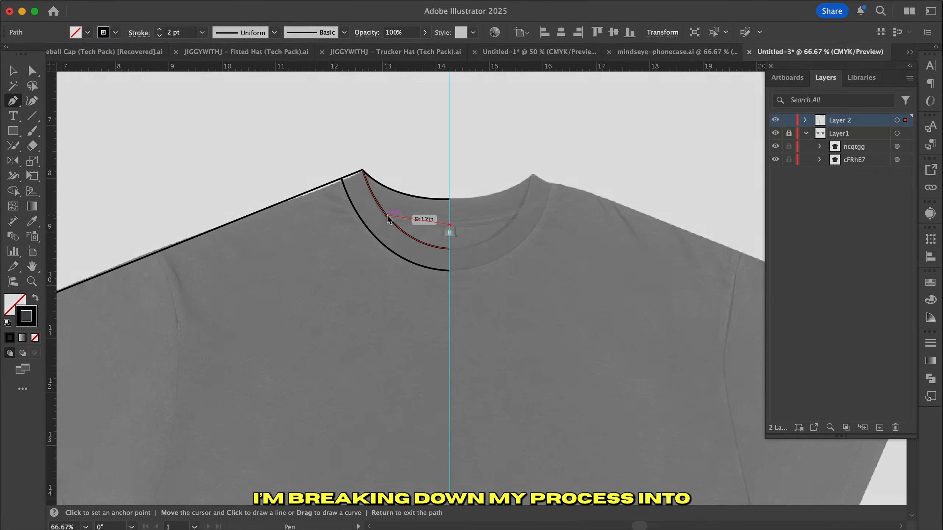
Add a neckline anchor point, then paint a region of the tee outline gray
left_click(192, 52)
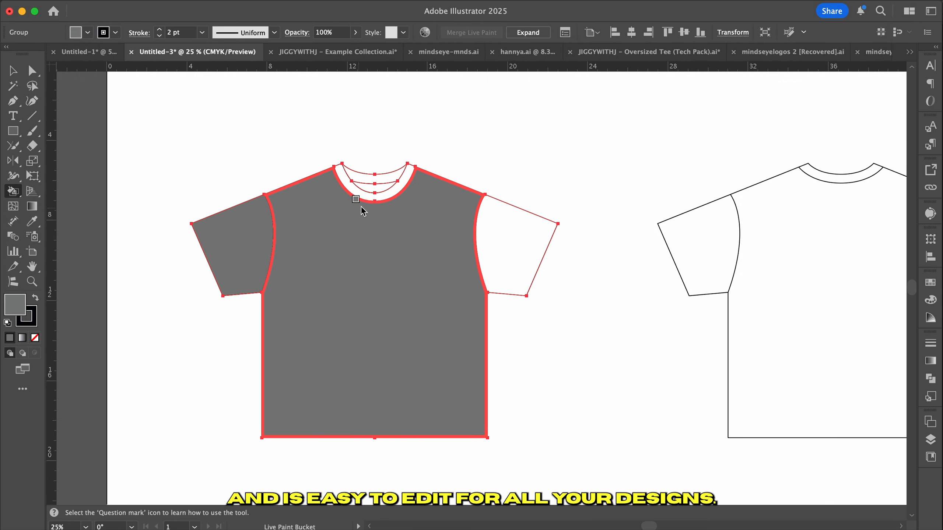
left_click(336, 51)
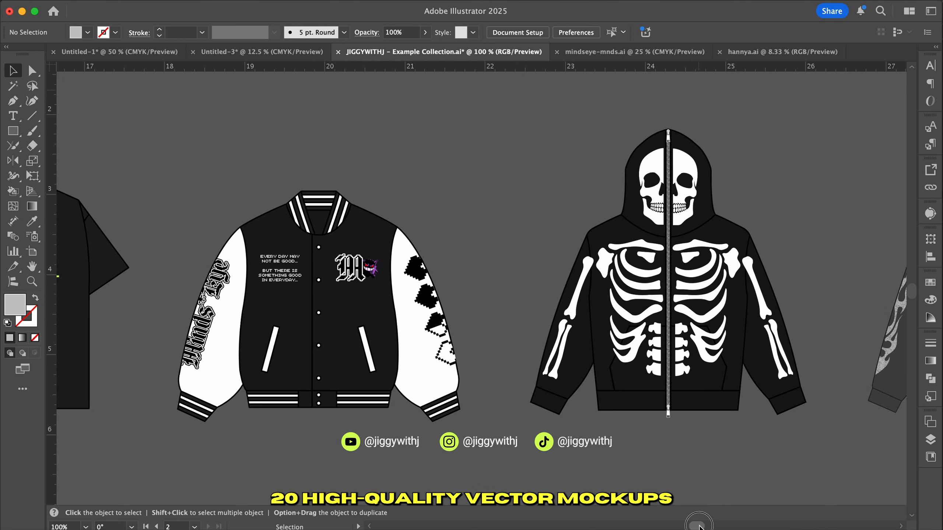
Change the front hoodie mockup's fill from pale pink to cyan
scroll("right", 3)
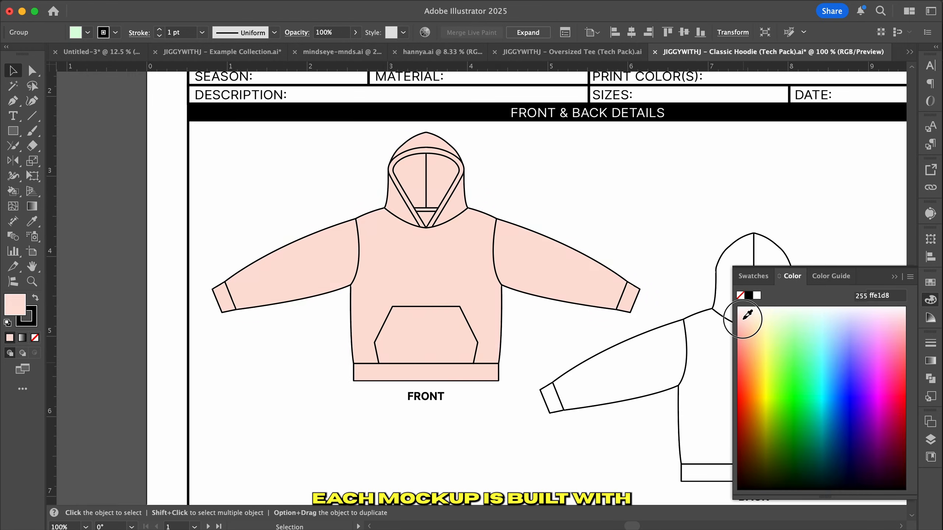
left_click(817, 384)
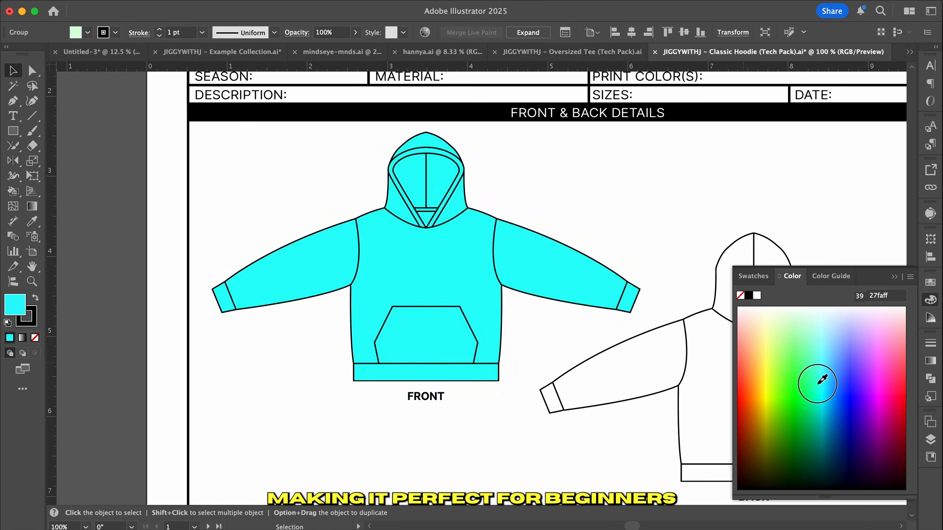
left_click(571, 52)
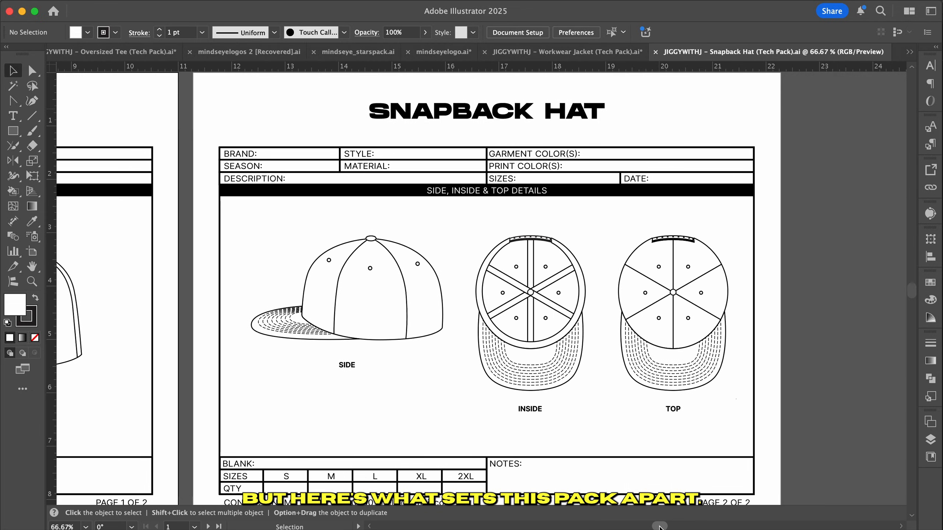
Open the Workwear Jacket tech pack document and scroll through it
left_click(565, 51)
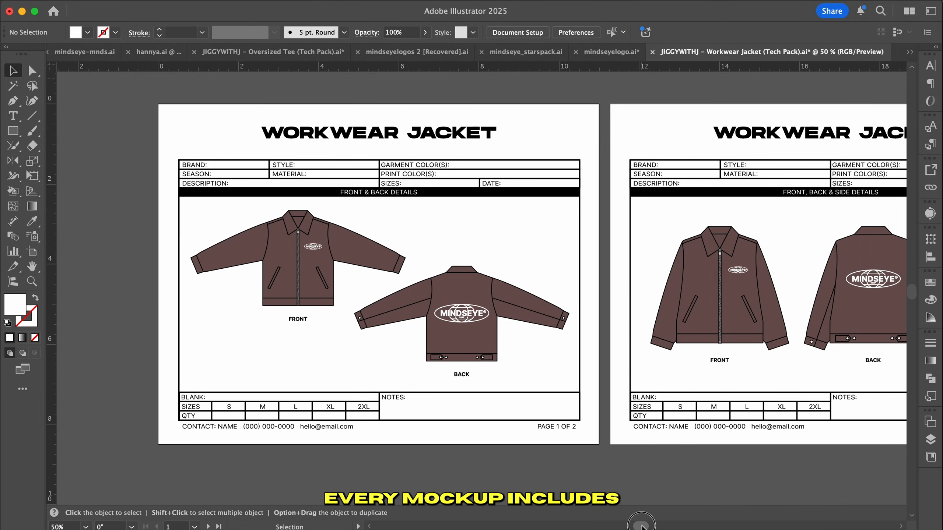
scroll("right", 3)
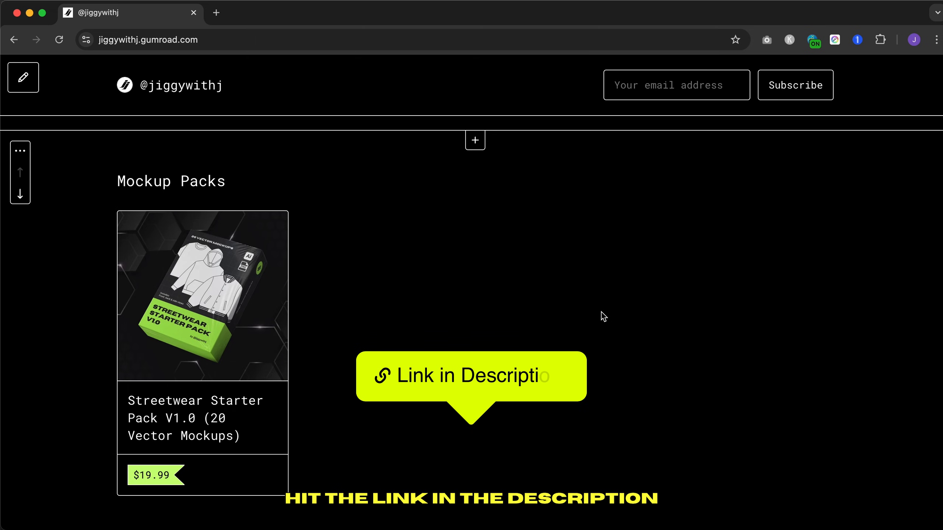
scroll("down", 3)
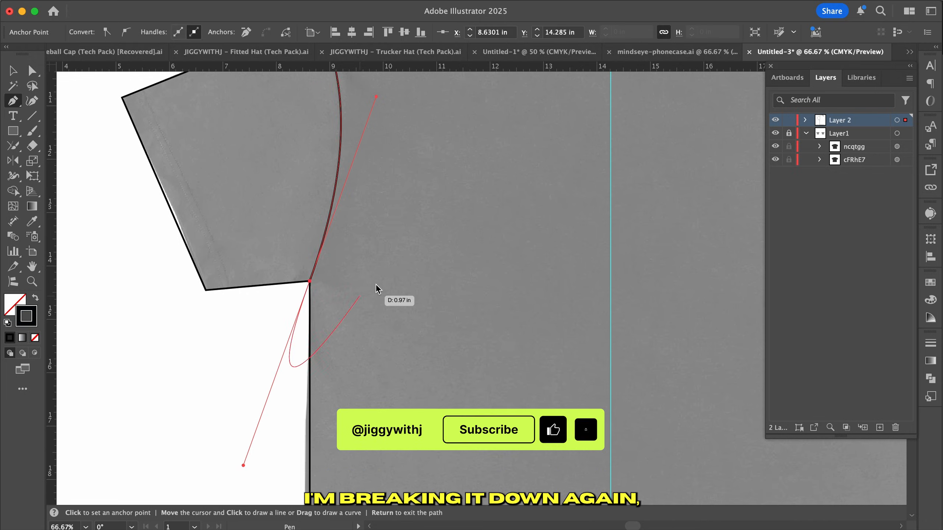
Turn the armhole's underarm anchor into a sharp corner
key("Escape")
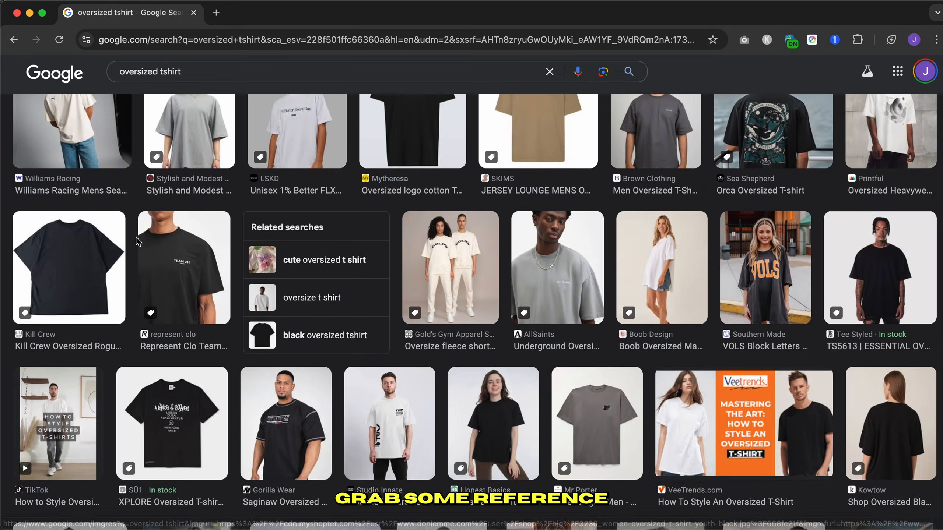
Search images for 'oversized tshirt' and filter the results to Large size
scroll("down", 3)
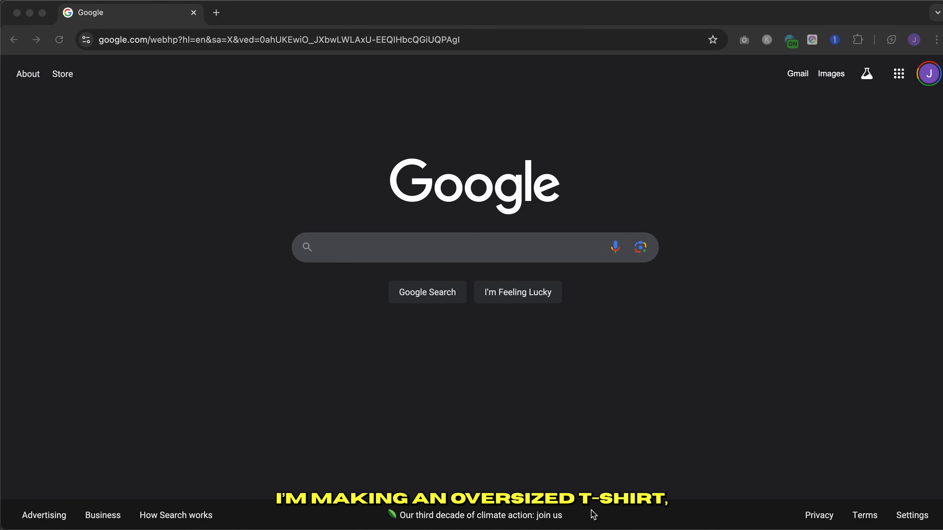
type("oversized tshirt")
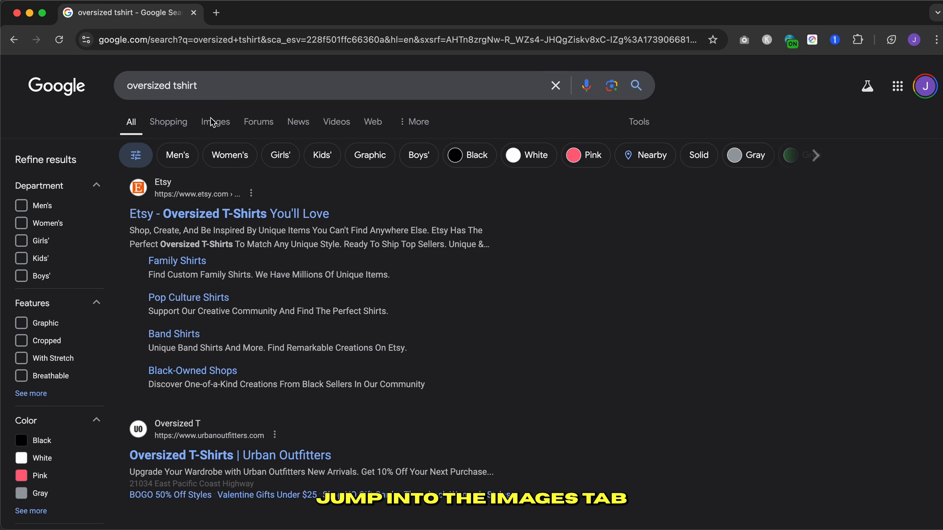
left_click(208, 121)
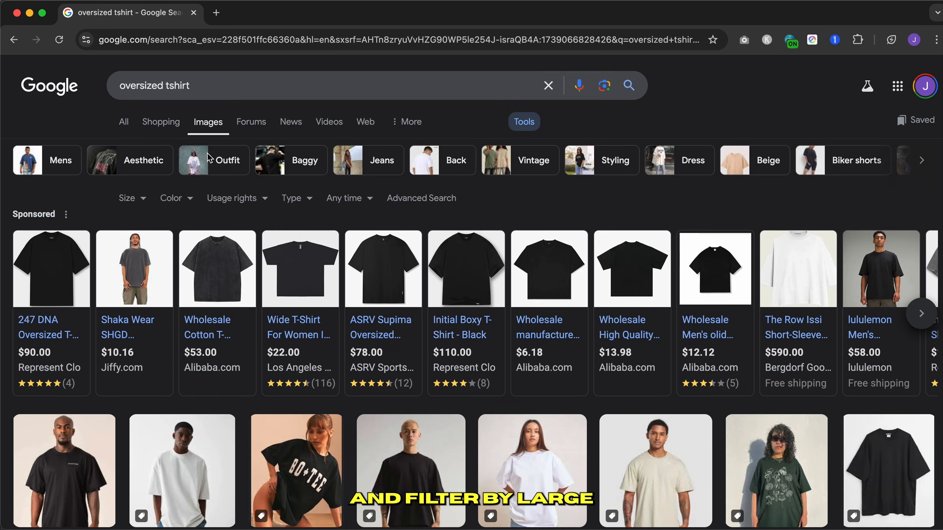
left_click(131, 198)
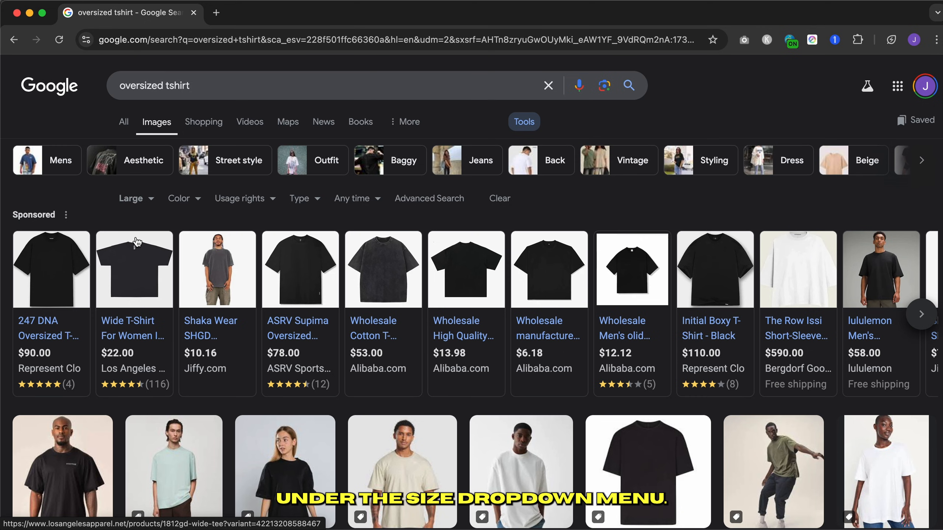
scroll("down", 3)
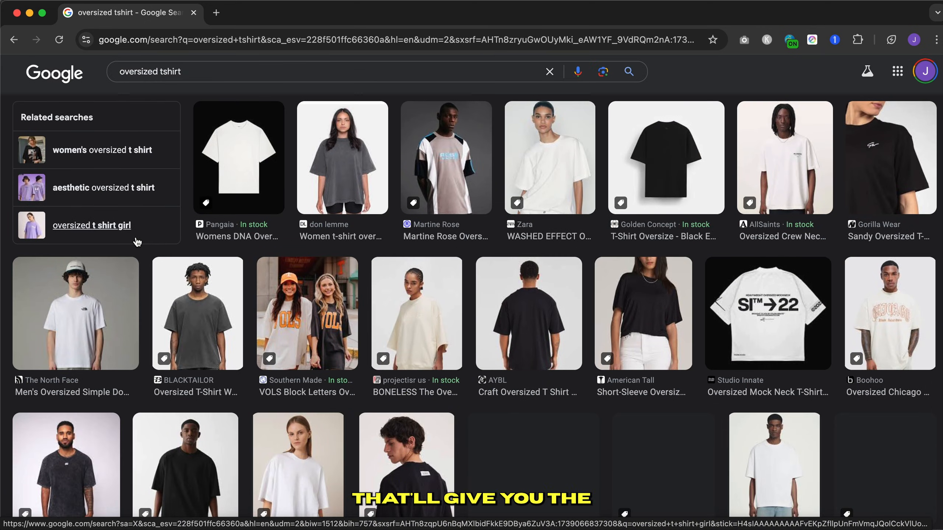
scroll("down", 3)
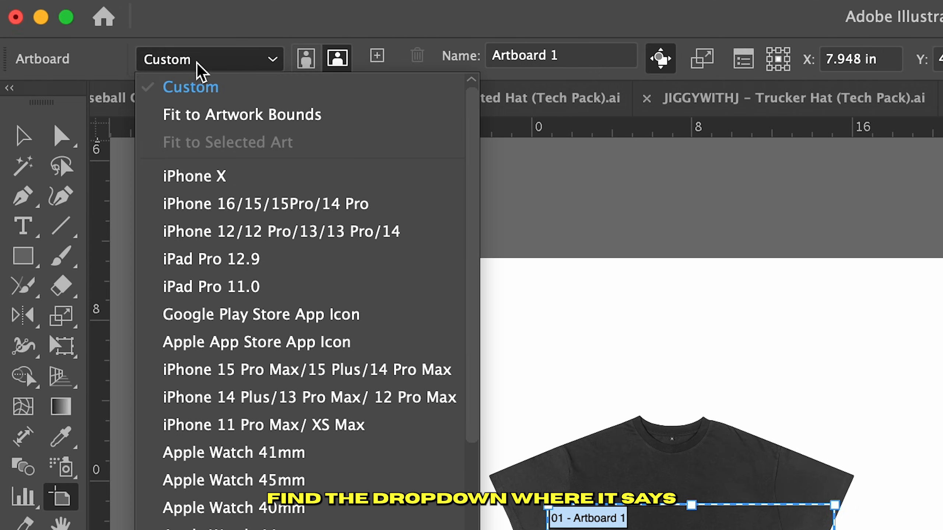
Change the artboard size preset around the black tee reference photo
left_click(191, 86)
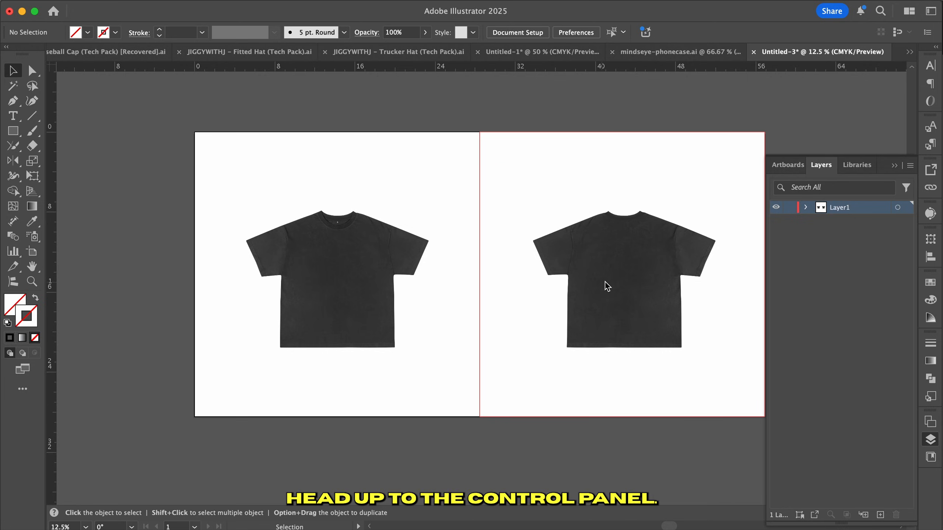
Select both tee reference photos for fading and locking
left_click(607, 287)
type("55")
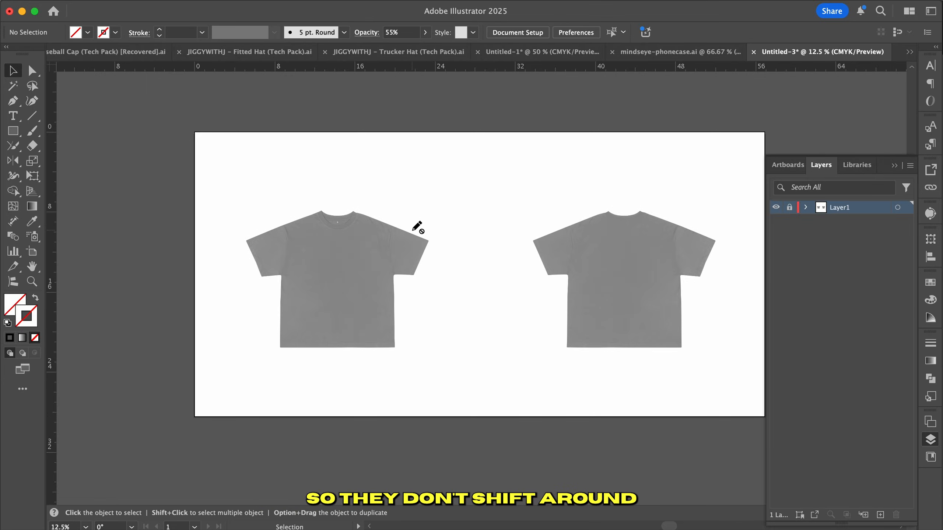
mouse_move(431, 295)
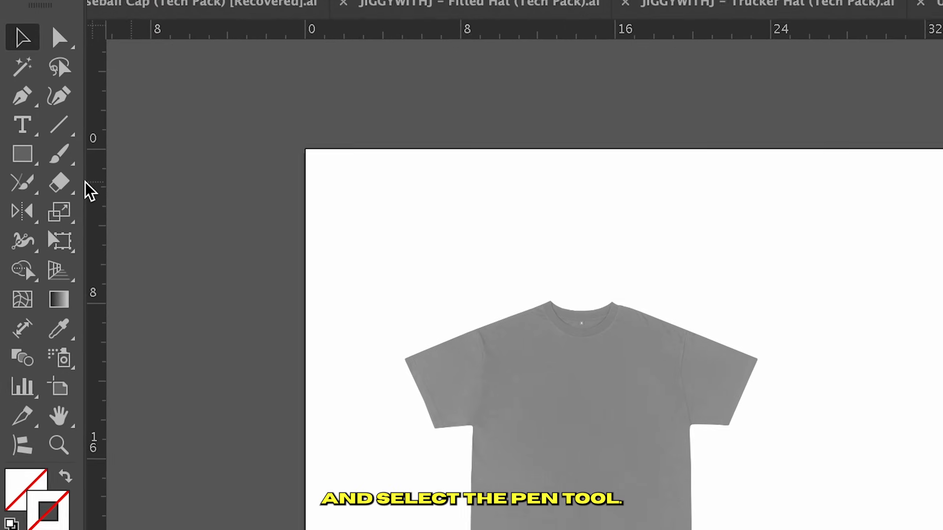
Show the rulers and place a vertical guide down the tee's centre
left_click(22, 95)
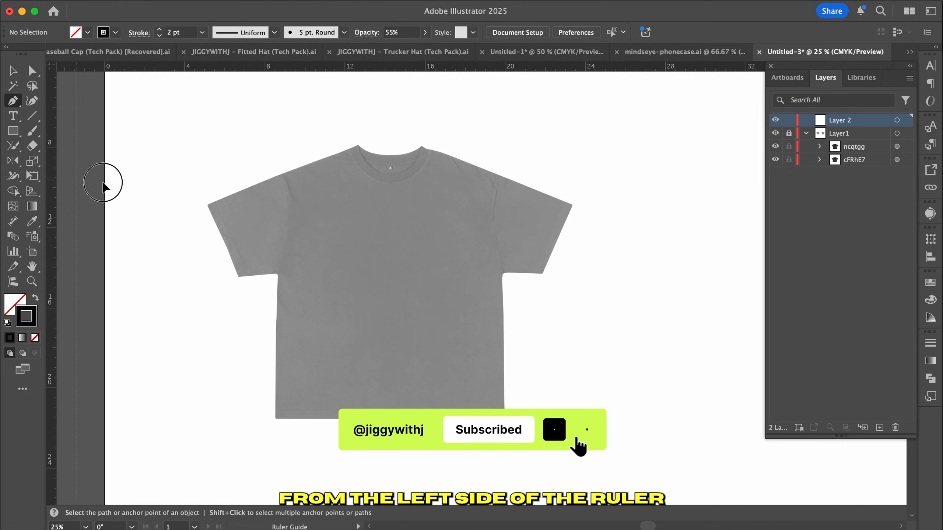
left_click_drag(103, 183, 389, 183)
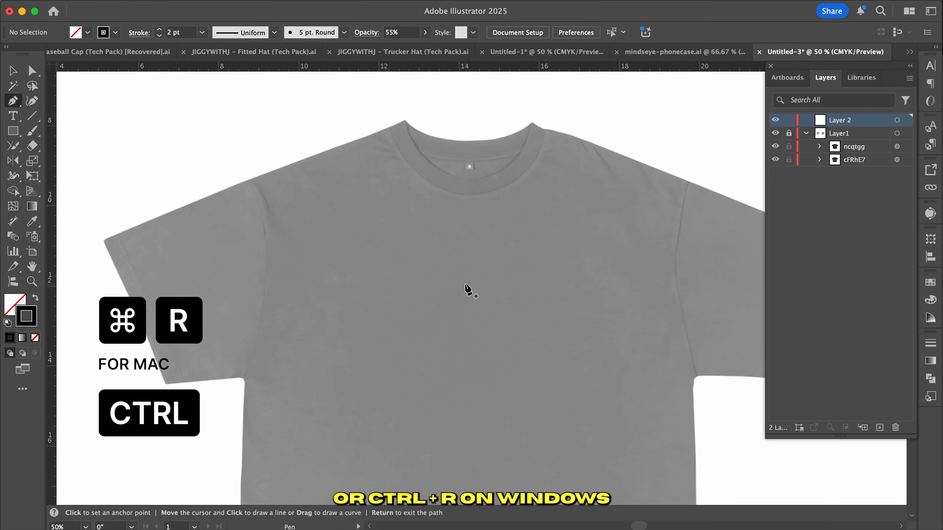
key("cmd+r")
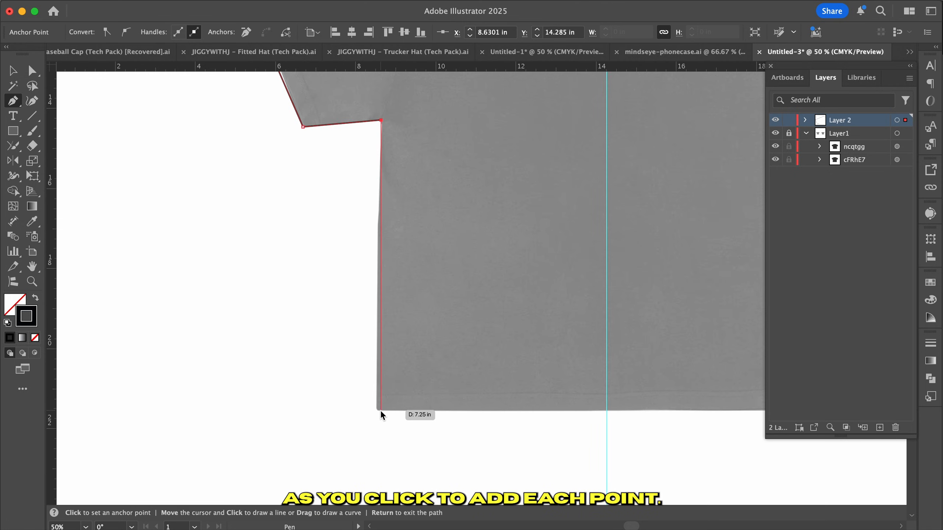
Place the last left-side anchor at the hem where it meets the centre guide
left_click(381, 411)
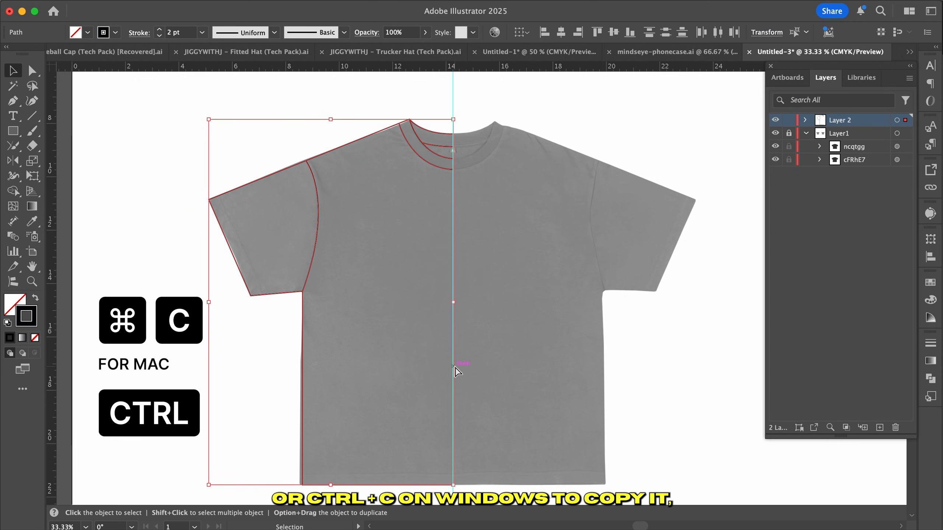
Reflect a copy of the left-half outlines vertically across the centre guide
key("cmd+c")
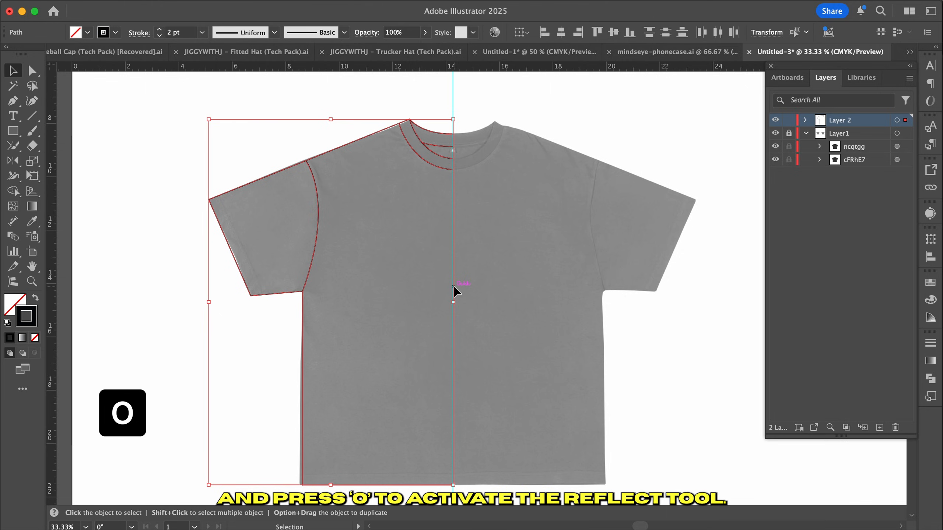
key("o")
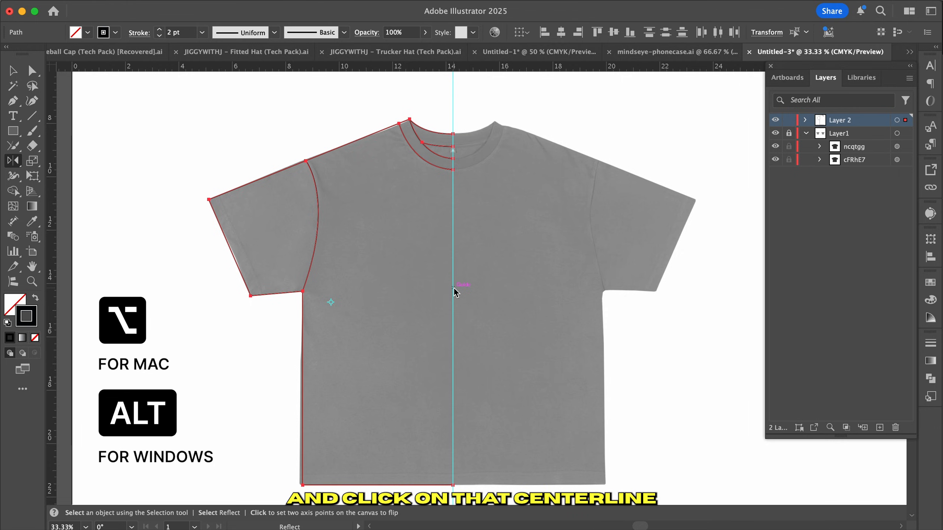
left_click(454, 284)
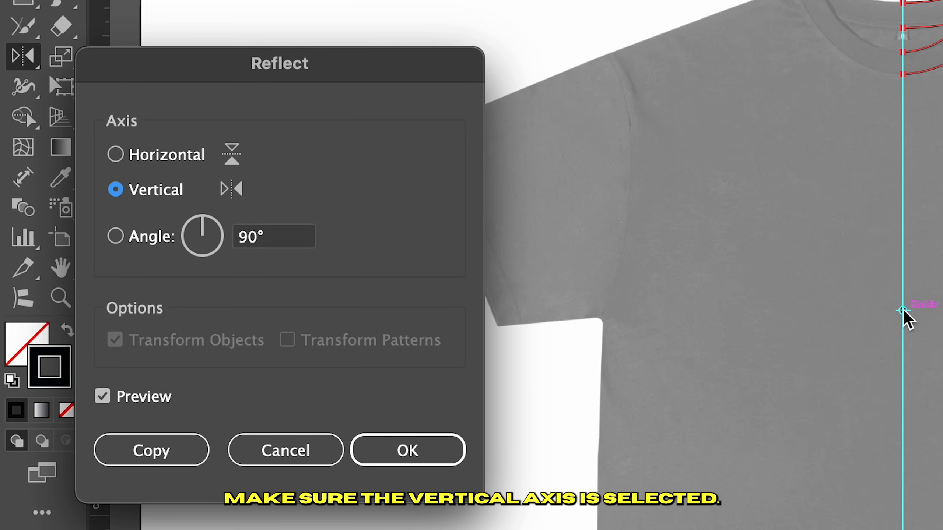
left_click(151, 450)
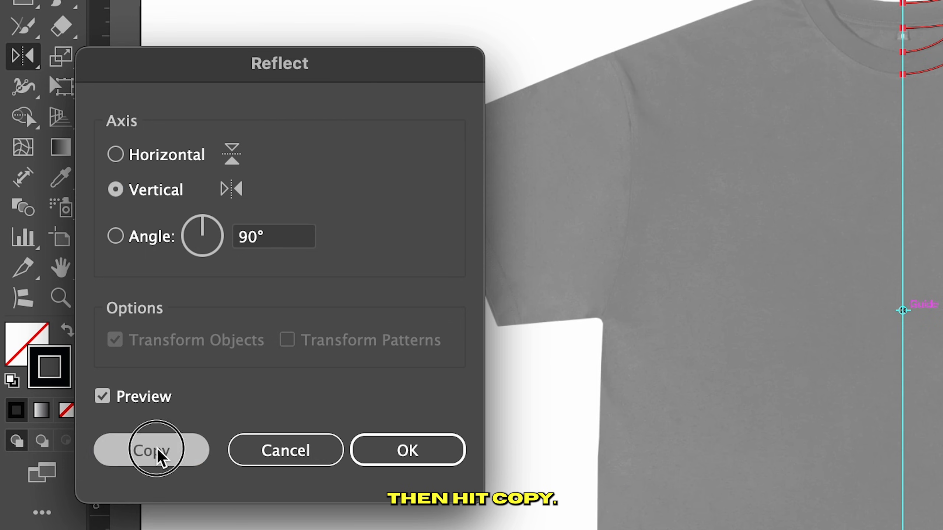
left_click(151, 450)
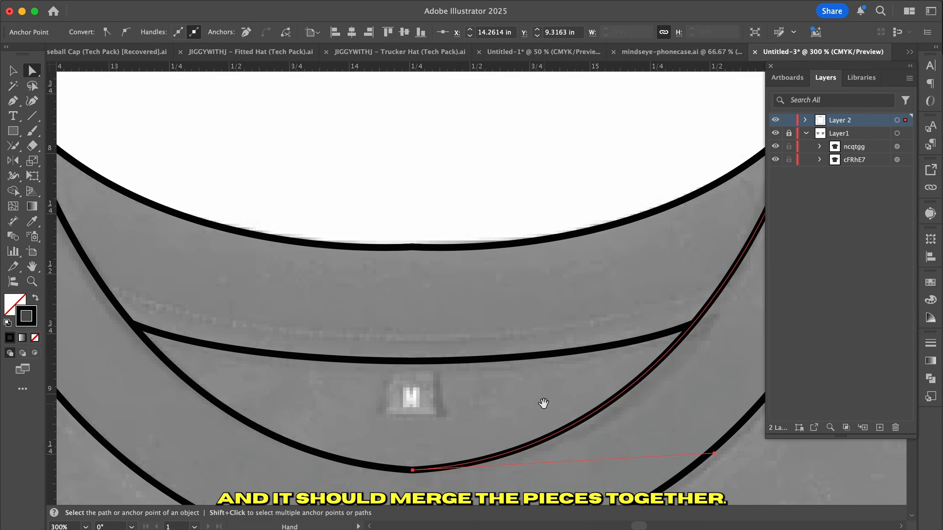
Zoom in on the collar and select the outer collar curve
scroll("down", 3)
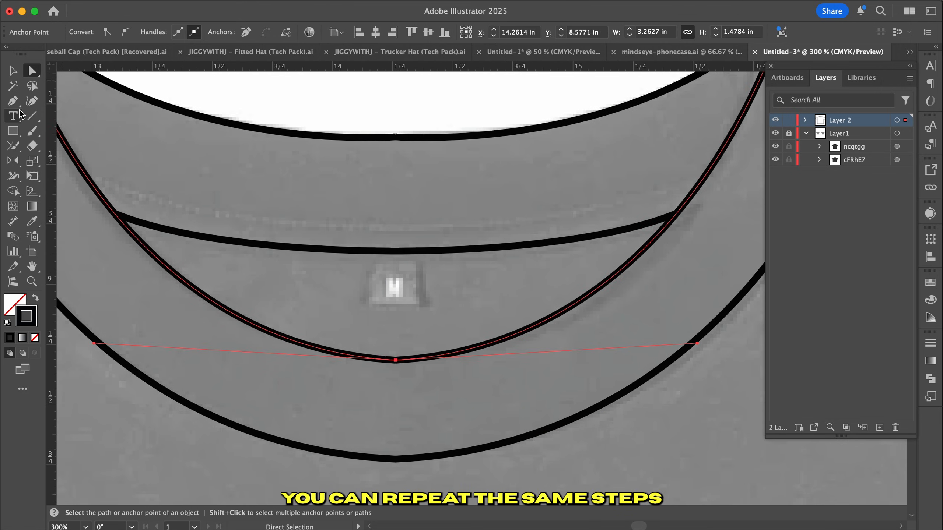
left_click(12, 146)
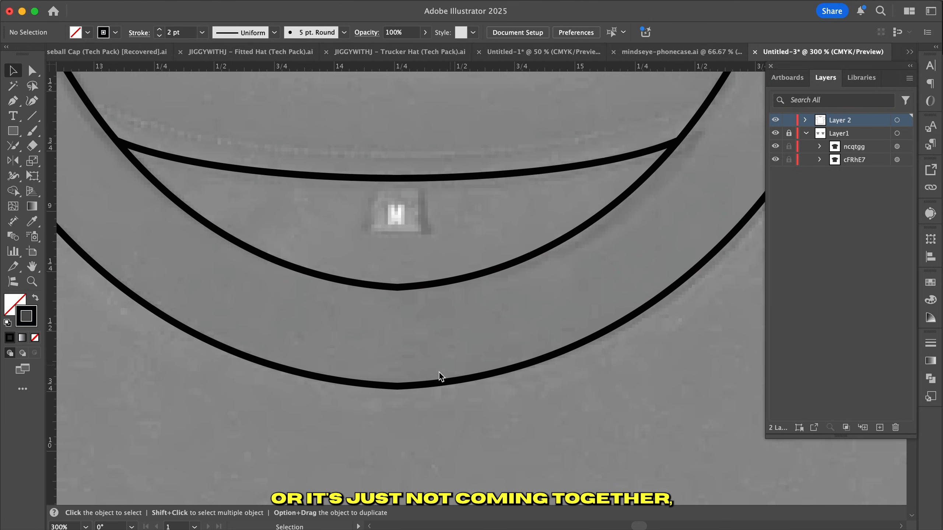
left_click(379, 386)
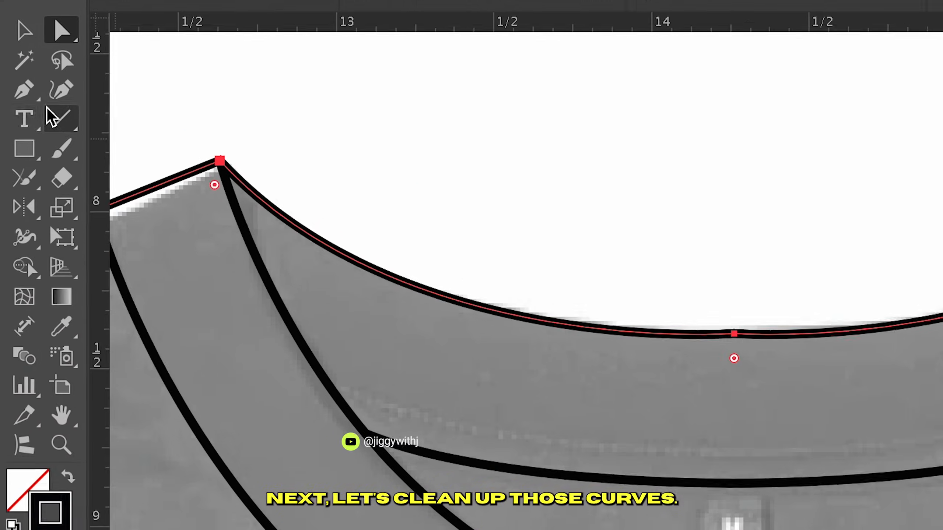
Smooth the neckline's centre anchor and its handles with the Anchor Point tool
left_click(26, 91)
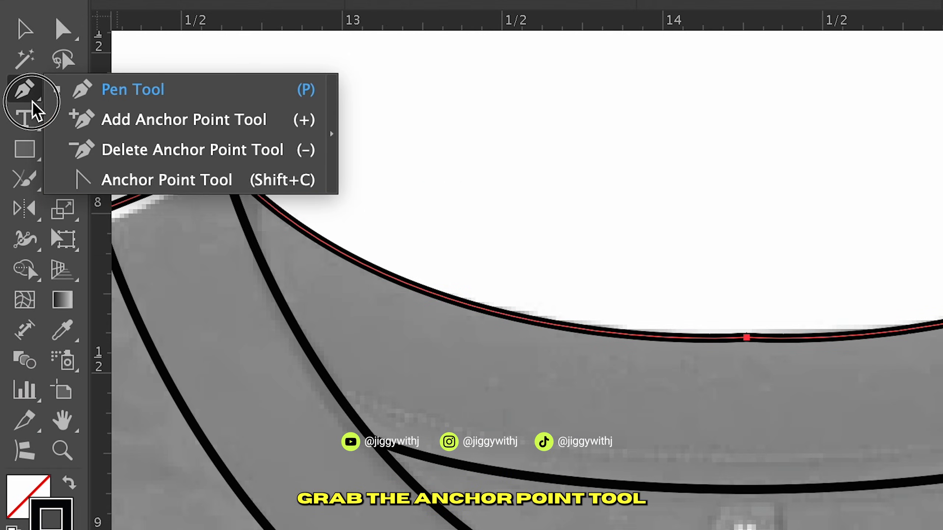
left_click(166, 179)
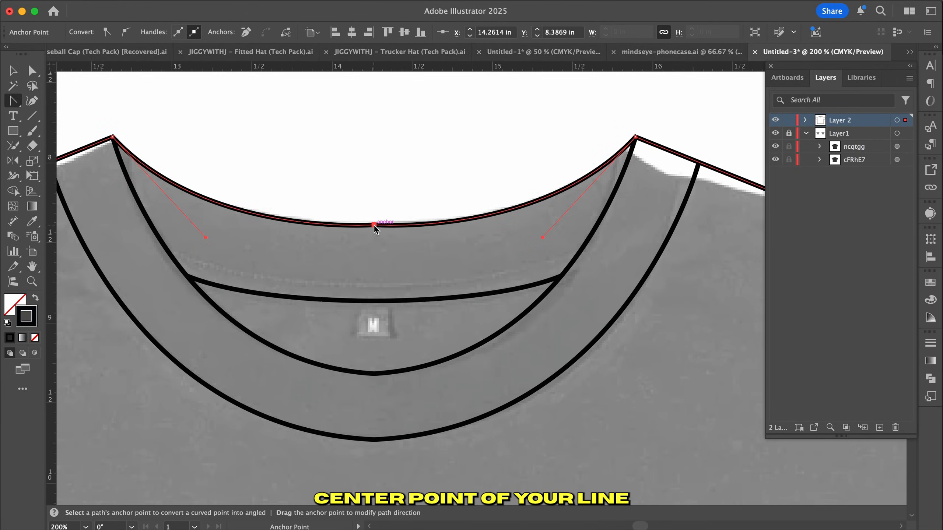
mouse_move(514, 238)
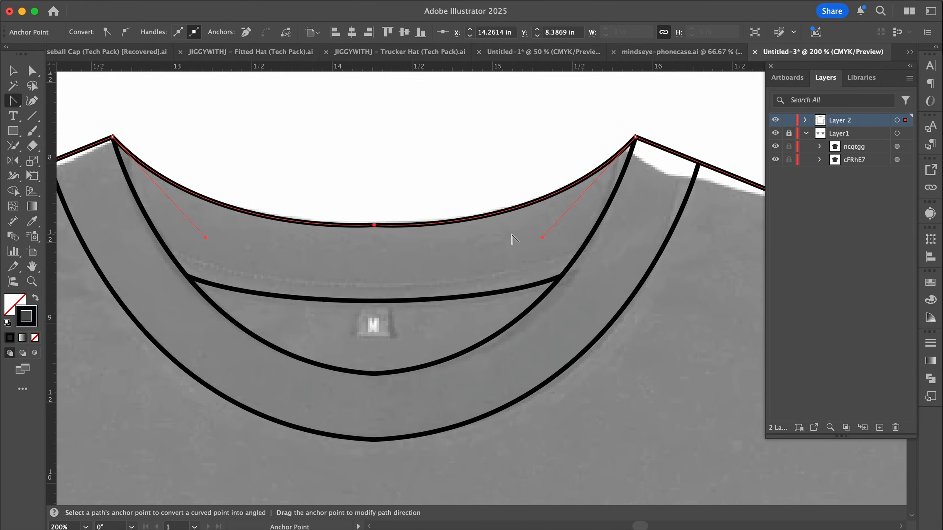
left_click(112, 137)
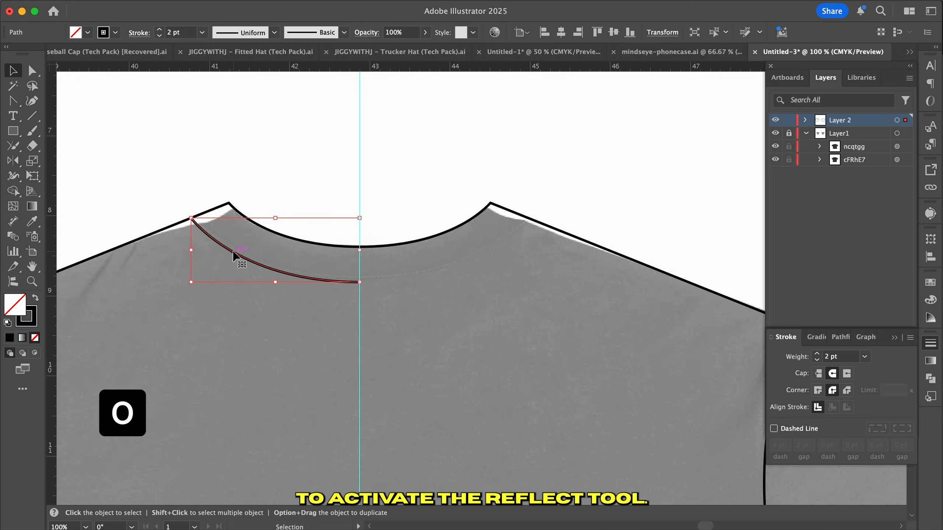
Reflect a copy of the collar curve vertically across the centre guide
key("o")
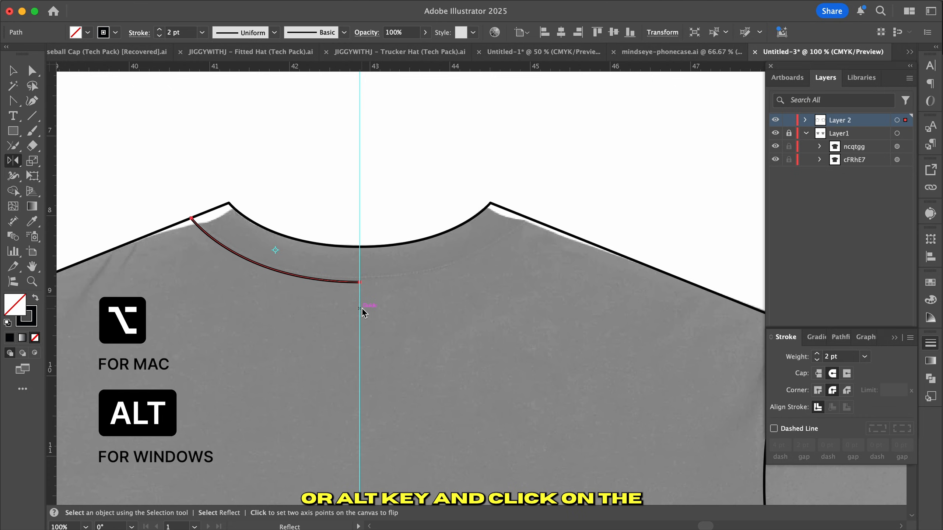
left_click(362, 310)
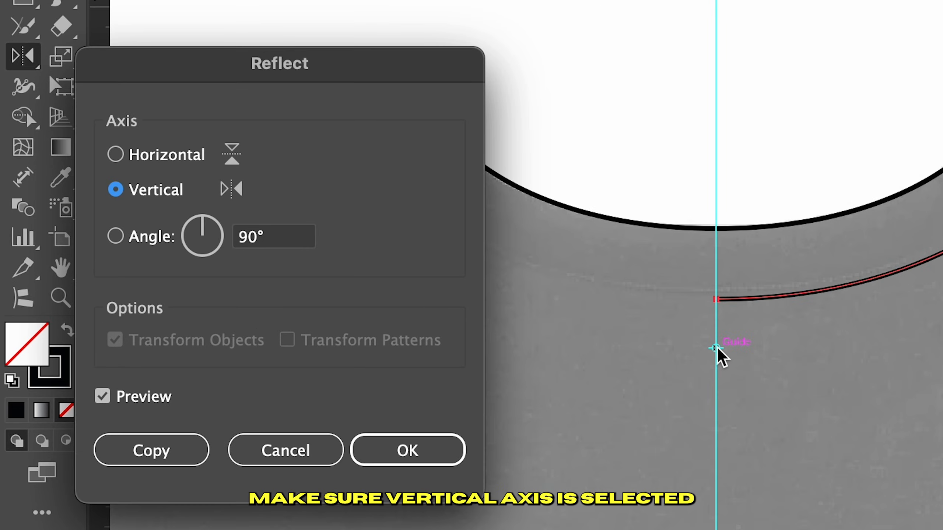
mouse_move(124, 433)
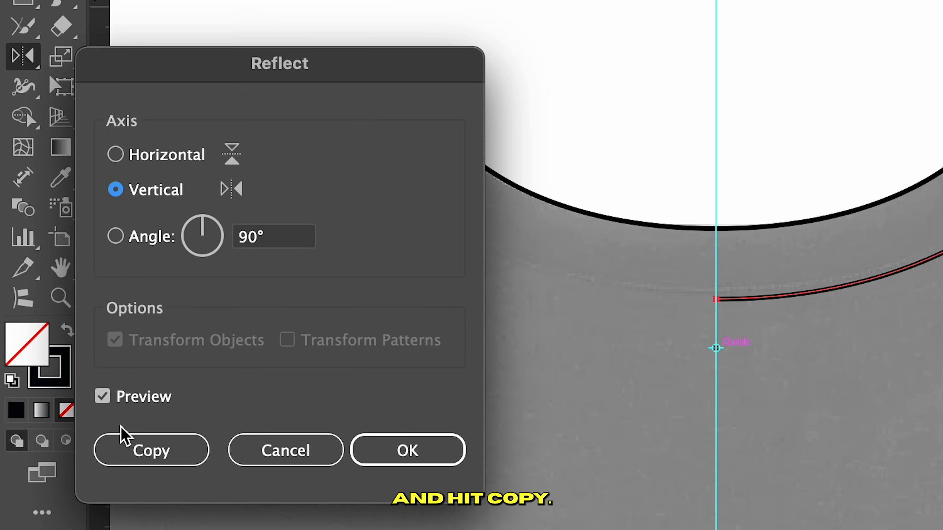
left_click(151, 449)
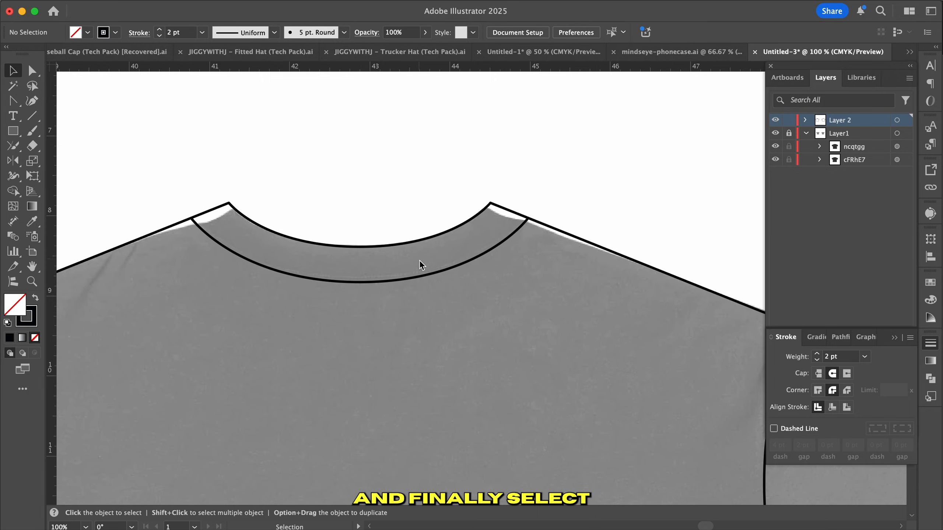